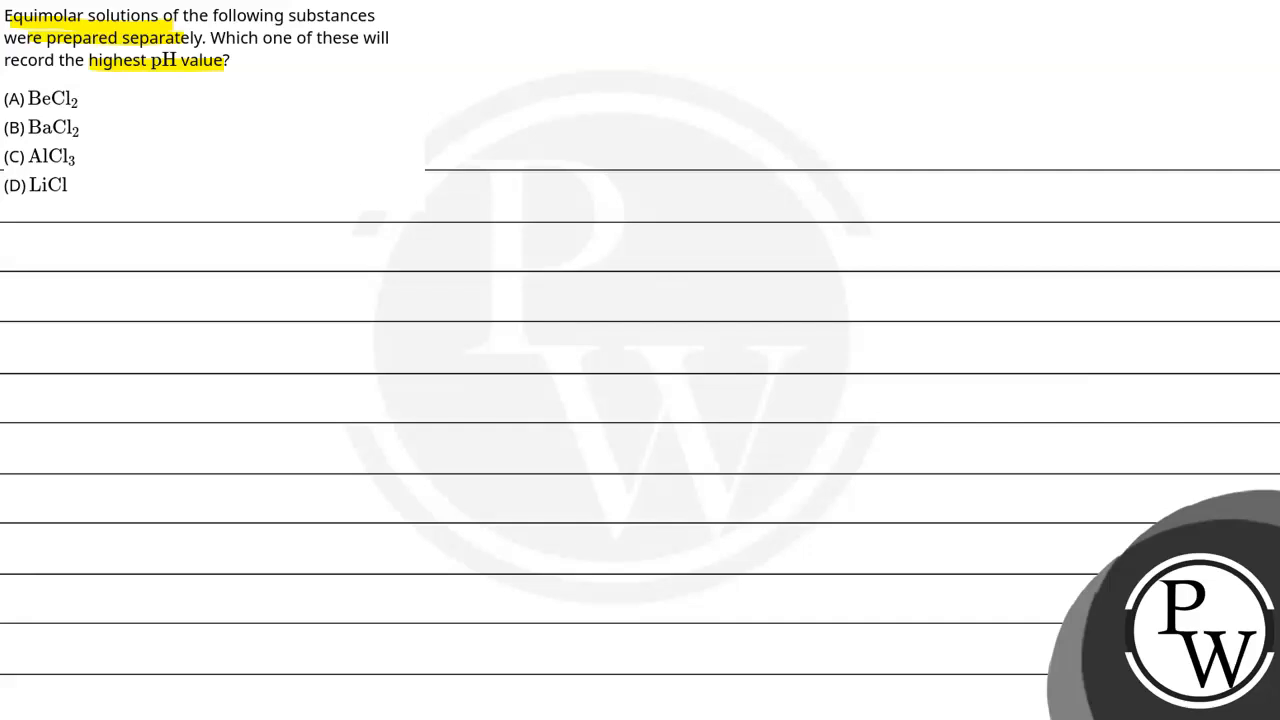
- Write the red heading 'Key Concept:- Basicity of Metals' and start a blue note 'Metal'
drag(360, 250, 420, 295)
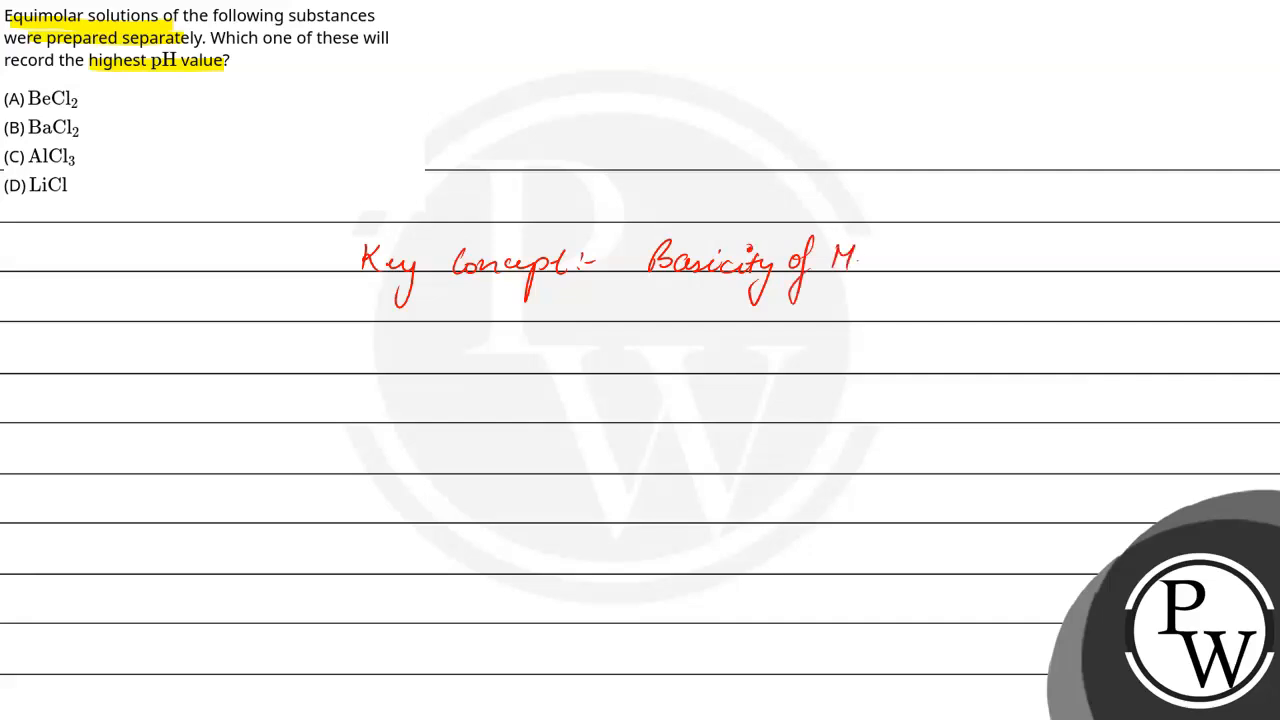
text(etals.)
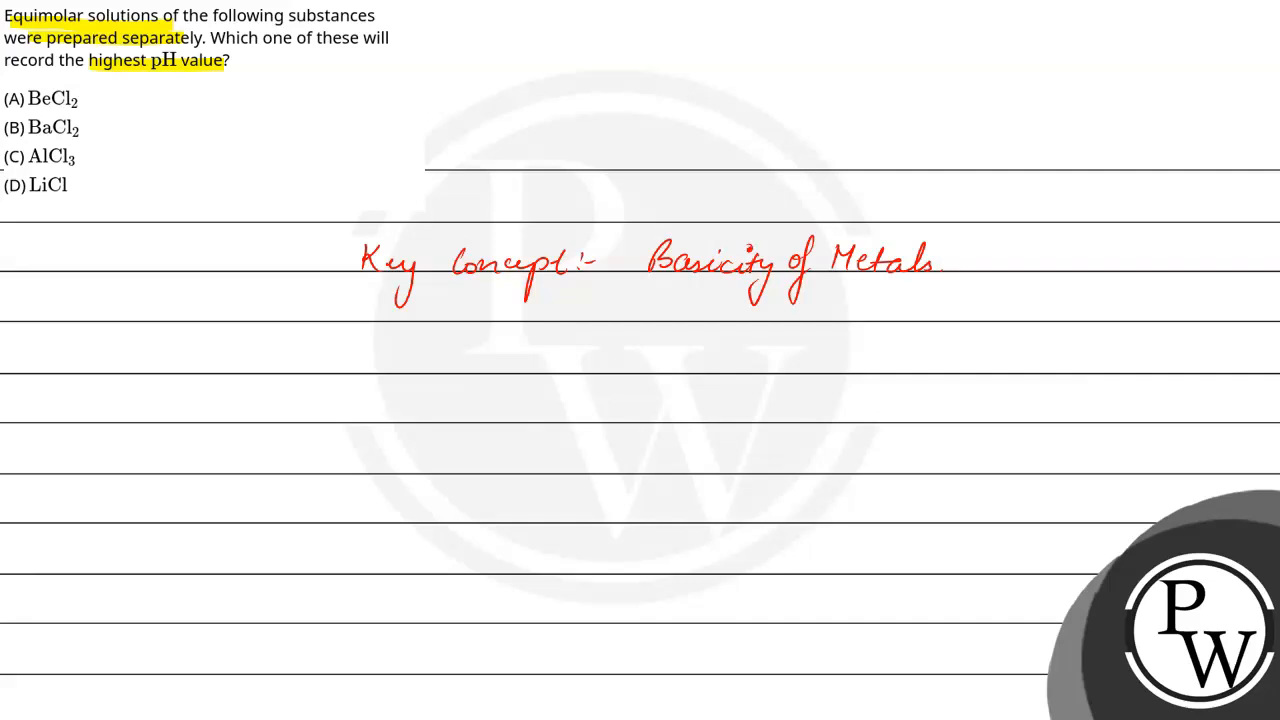
text(Metal)
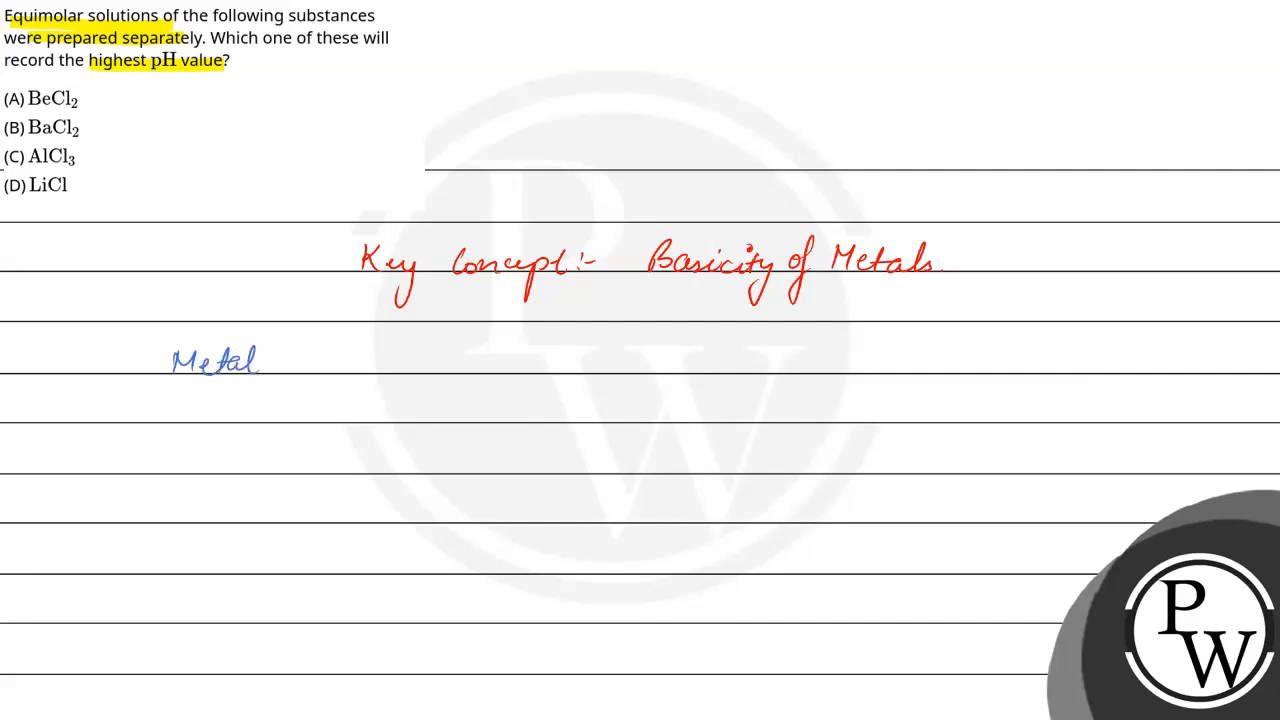
- Switch to a new blank lined page
text(Chlo)
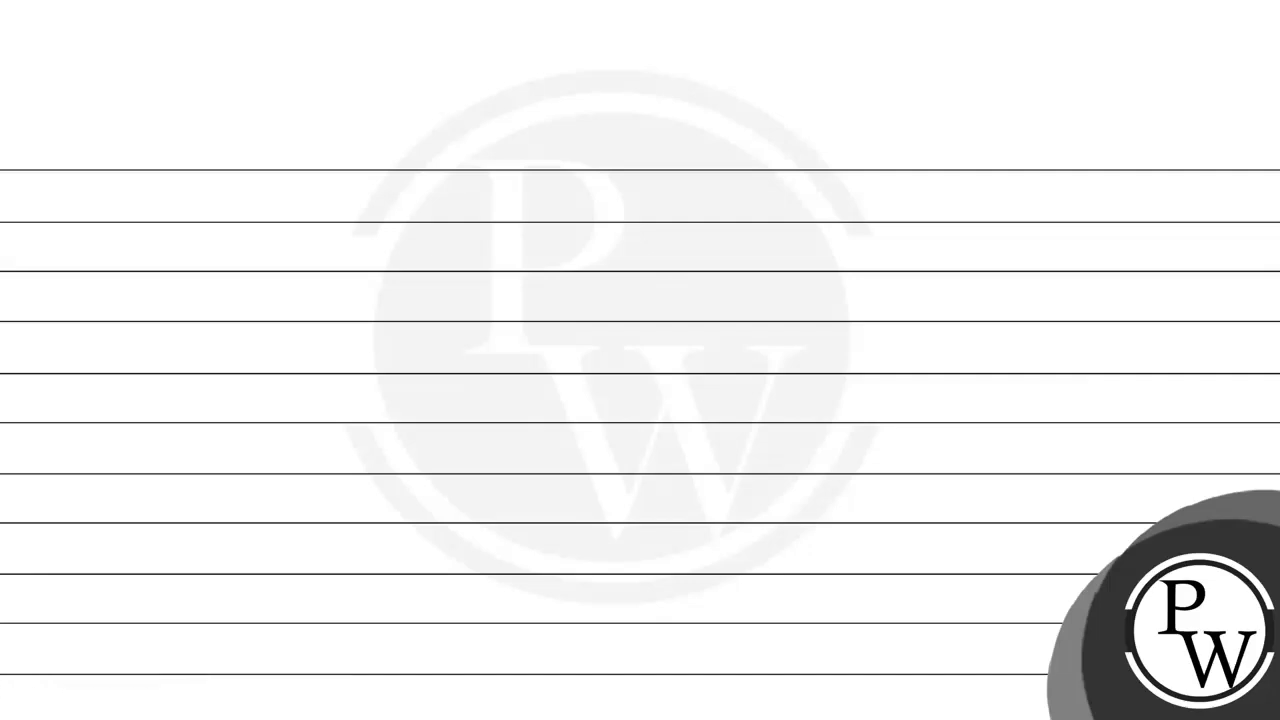
- Draw a down arrow labelled 'down the gp ⇒ Basicity ↑'
drag(245, 190, 240, 310)
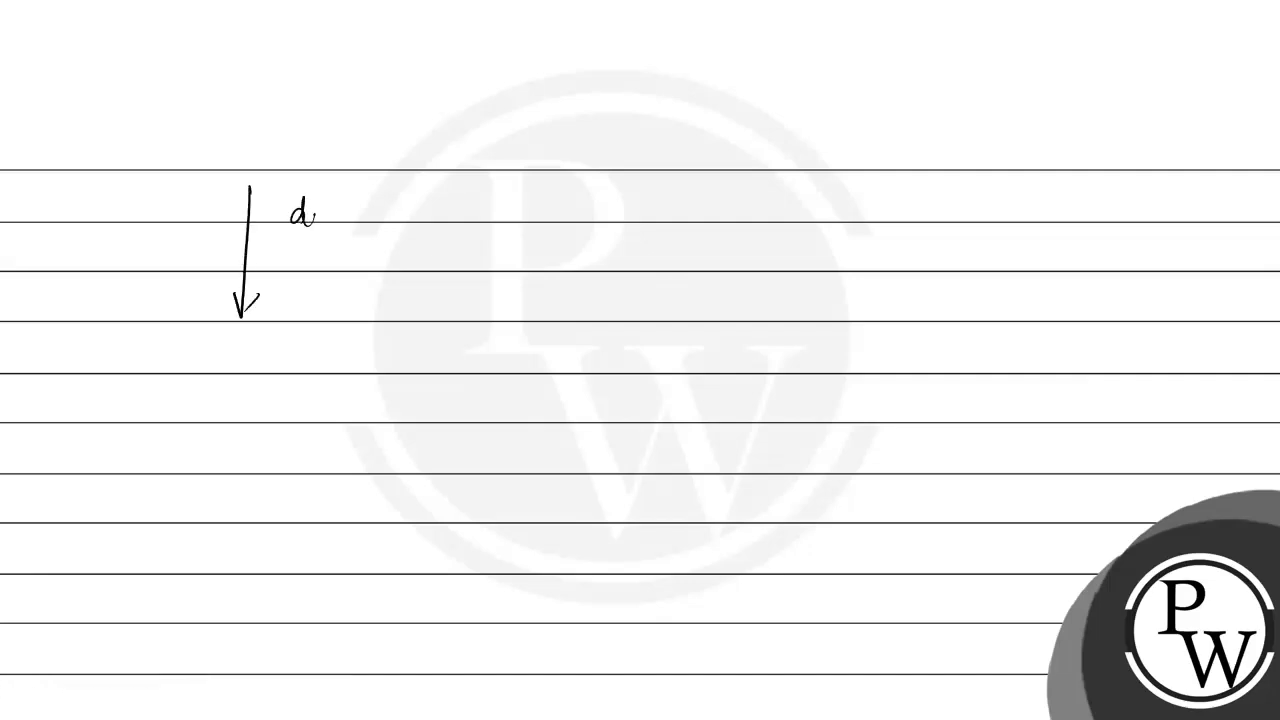
text(down the)
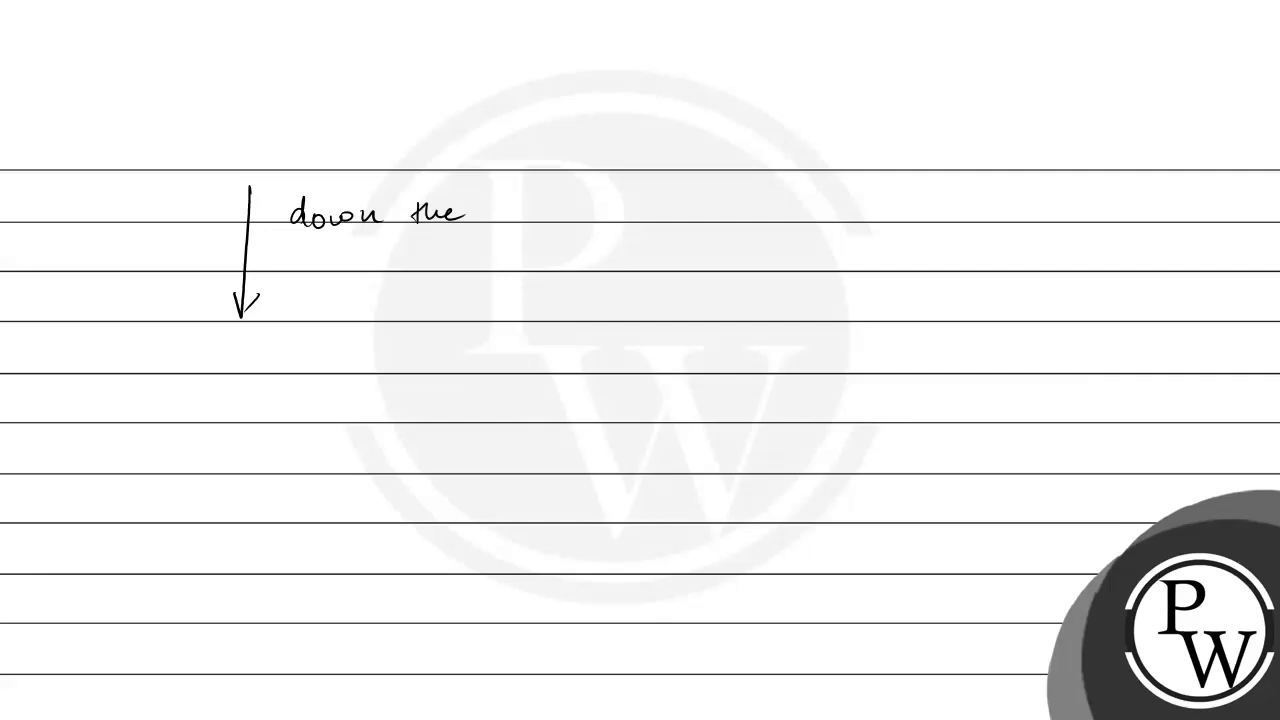
text(gp)
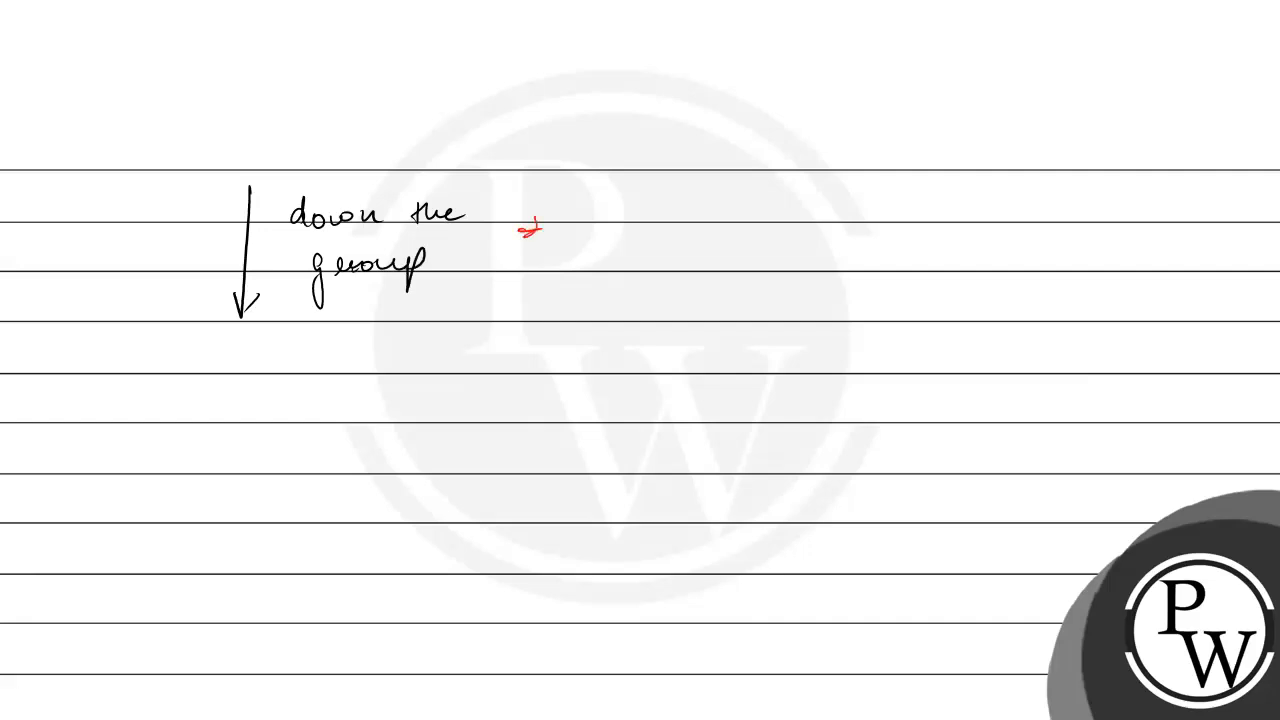
text(Basic)
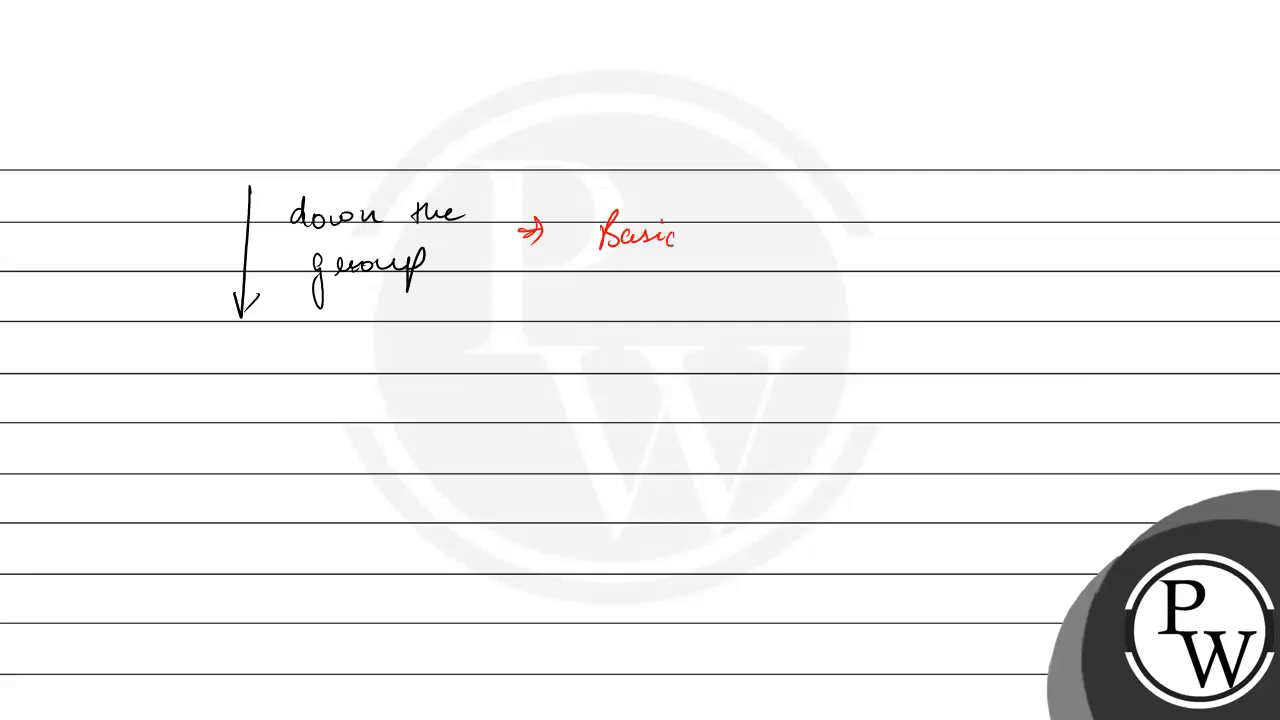
drag(680, 235, 790, 225)
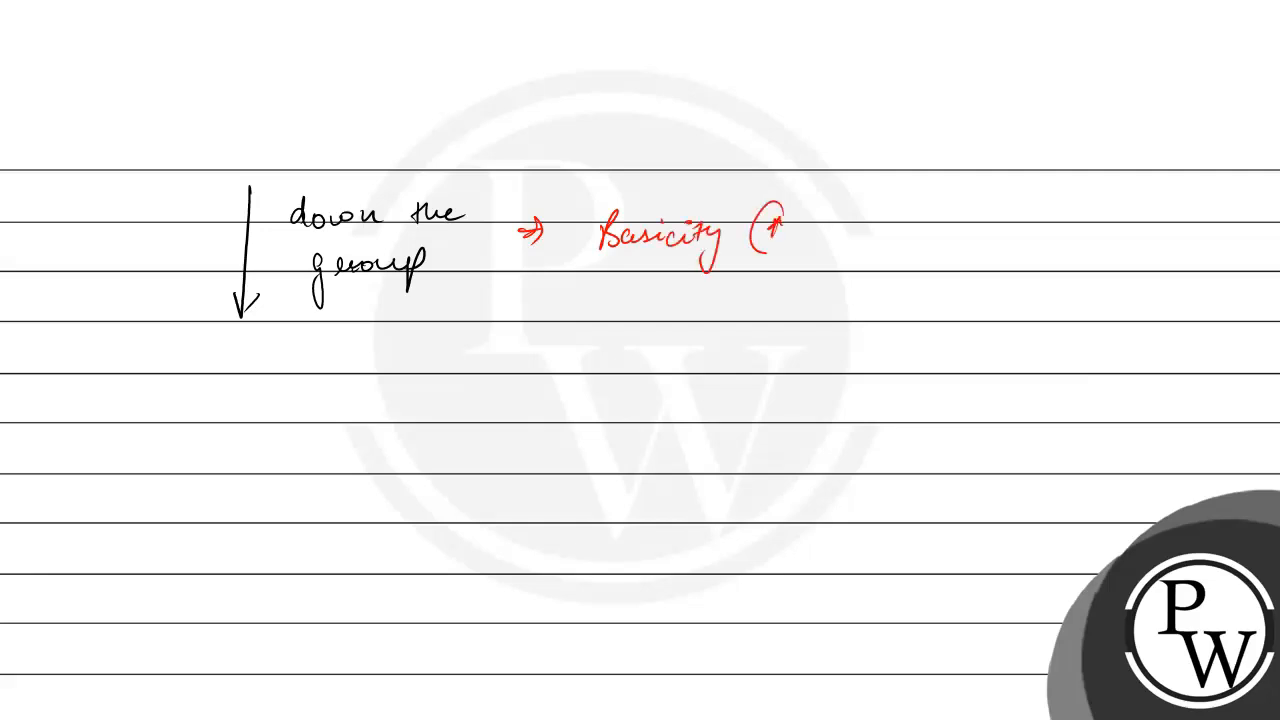
drag(755, 210, 790, 250)
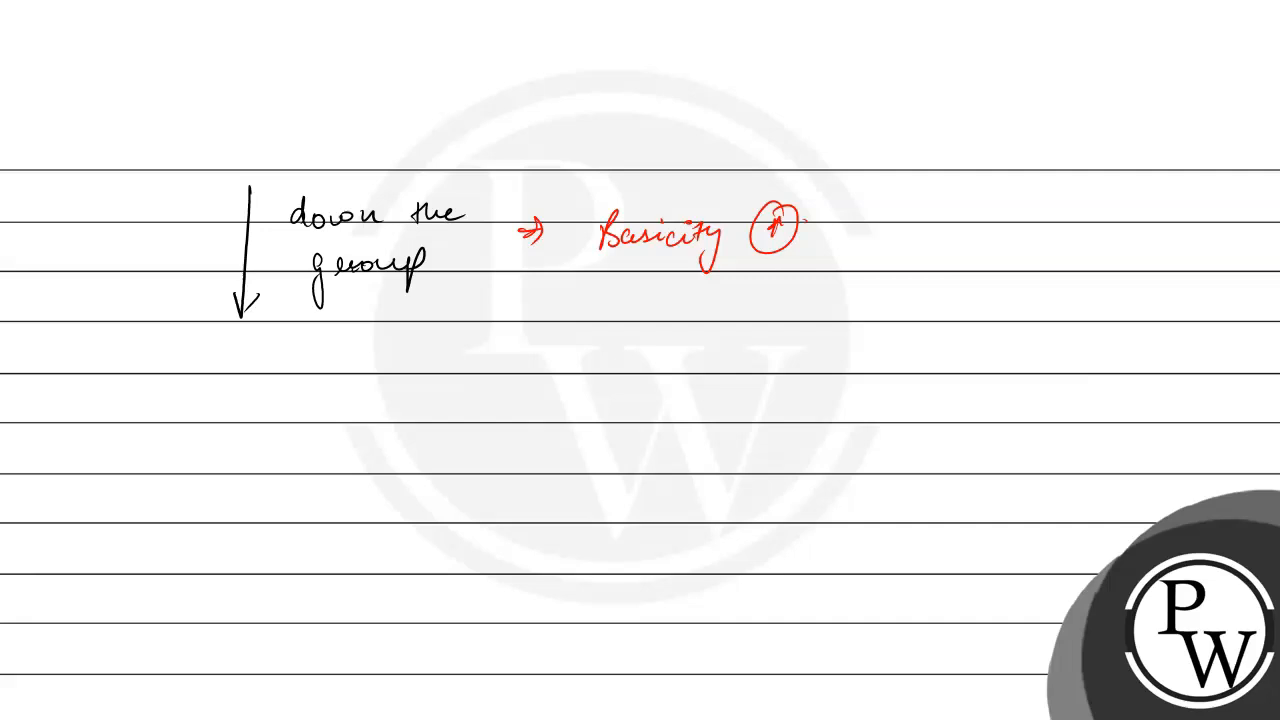
- Draw a right arrow labelled 'left to right ⇒ Basicity ↓' and start listing Ba
drag(330, 407, 585, 405)
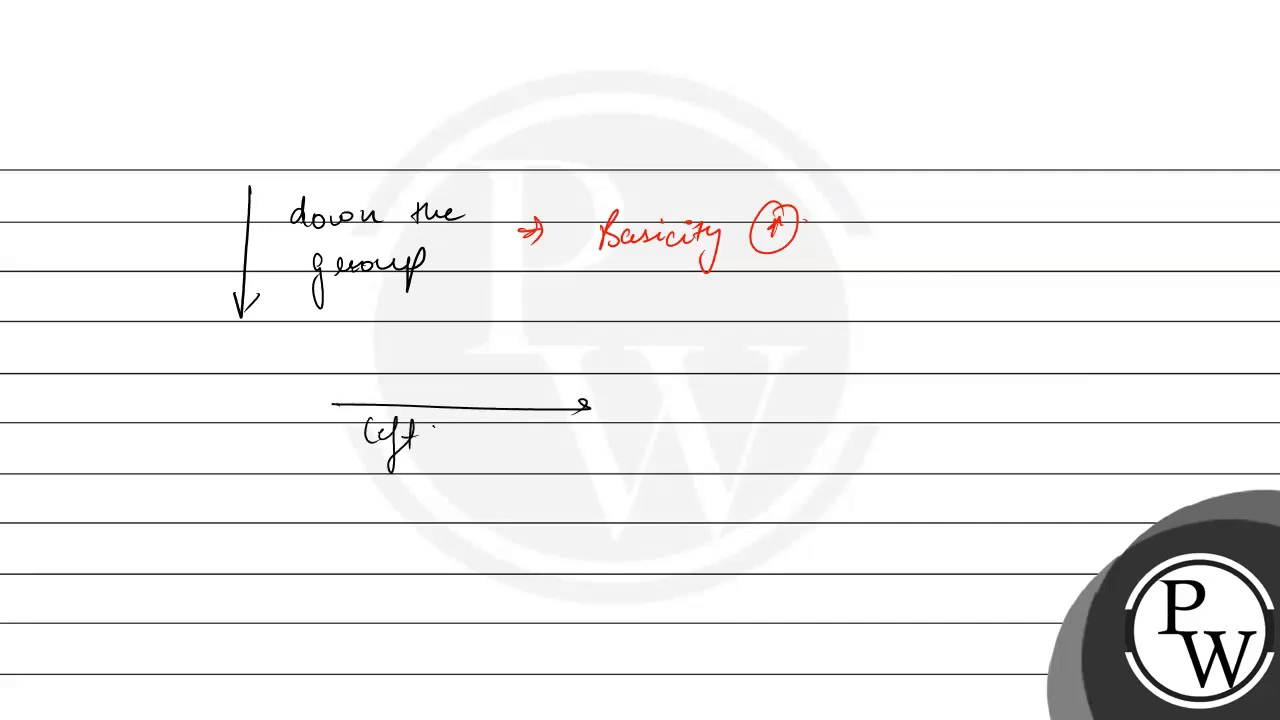
text(to right)
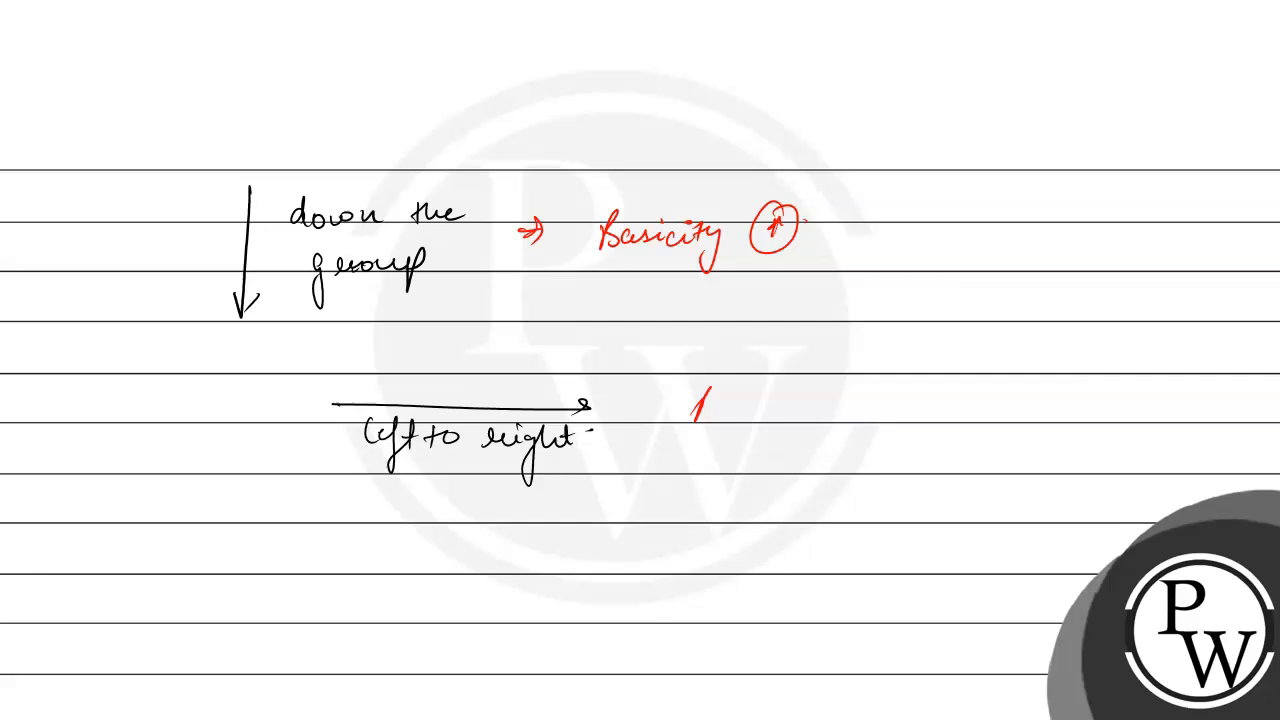
text(Basicity)
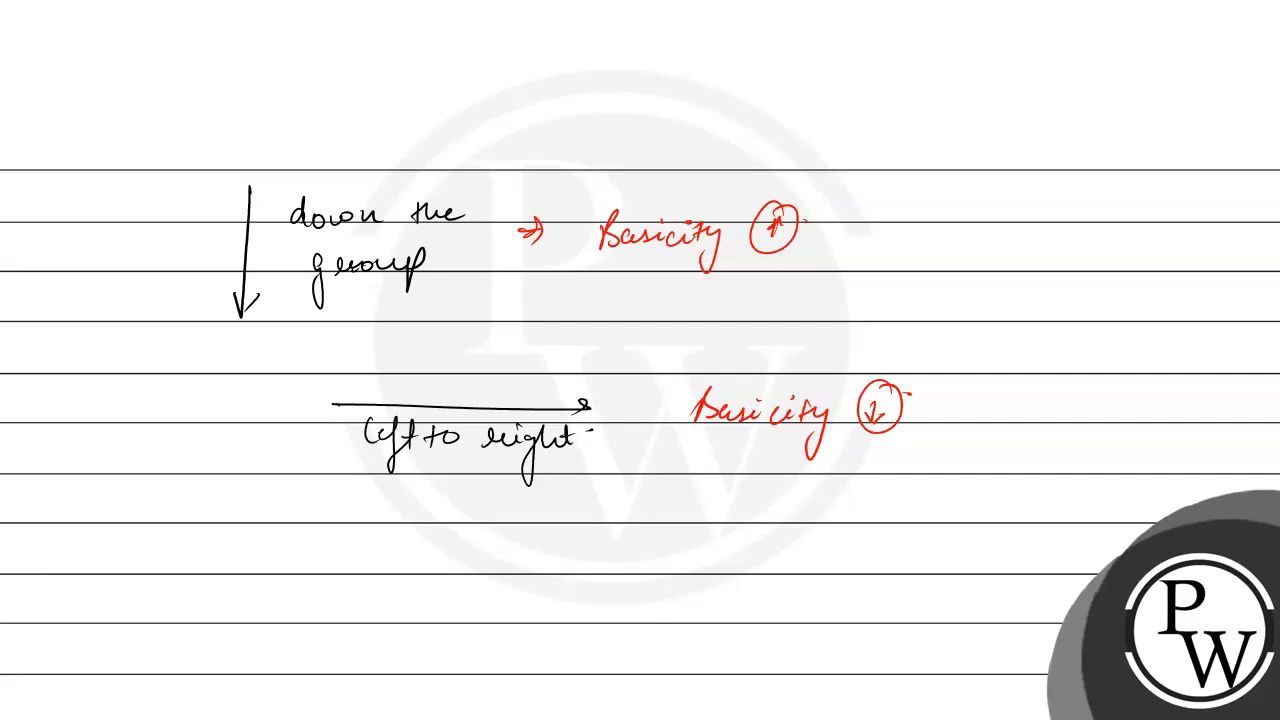
text(Ba ⇒ 6 - 1)
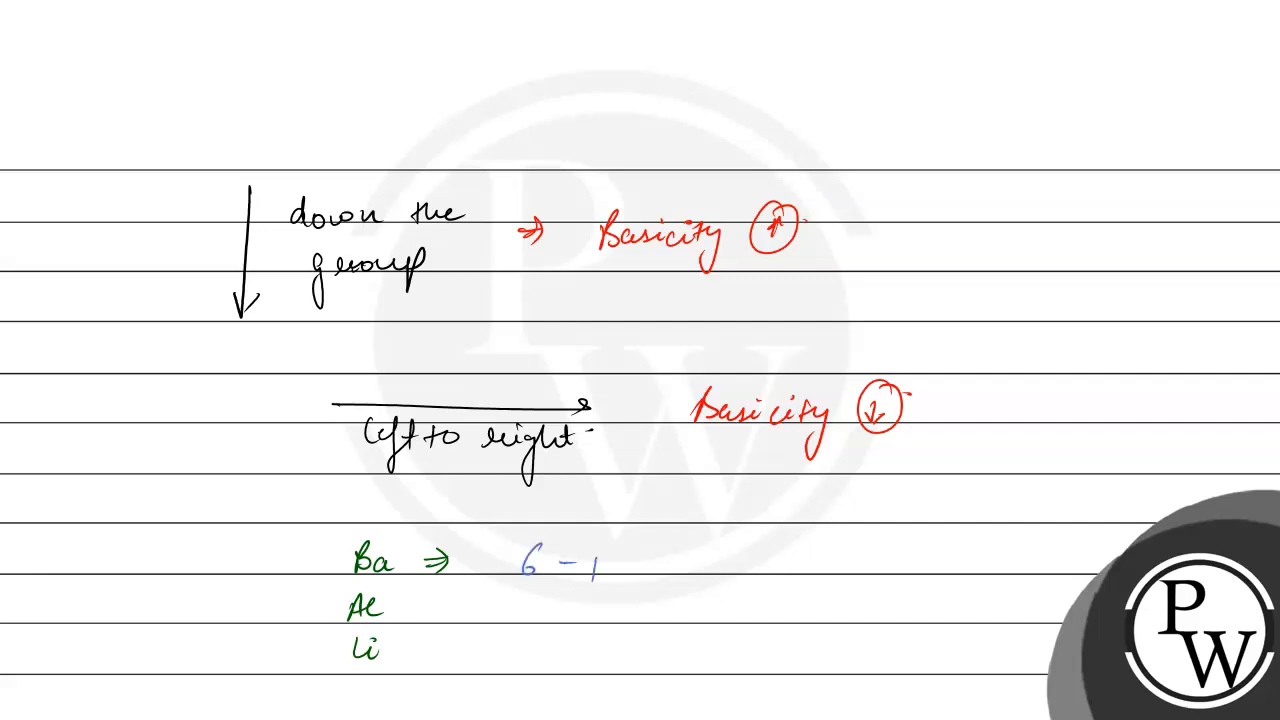
- Label Ba '6 - period' and Al '3', then begin 'Ba(OH)2 ⇒ highest' on a new page
text(period.)
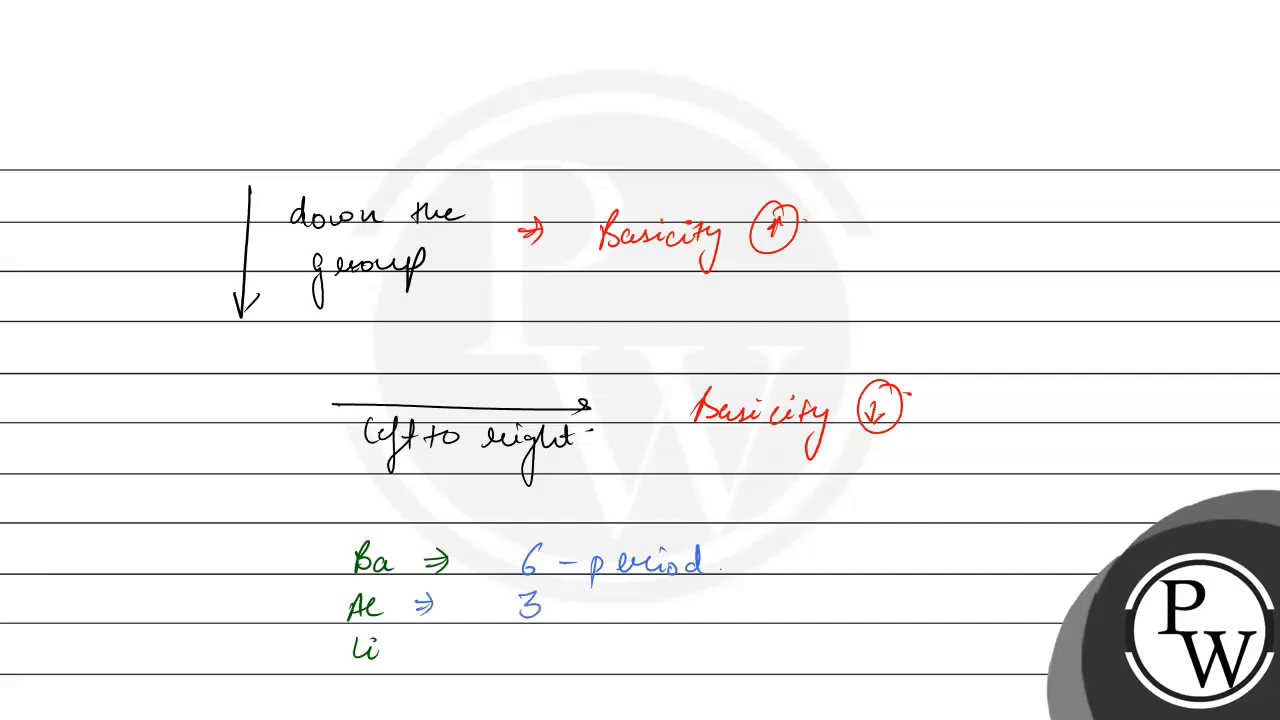
text(- perio)
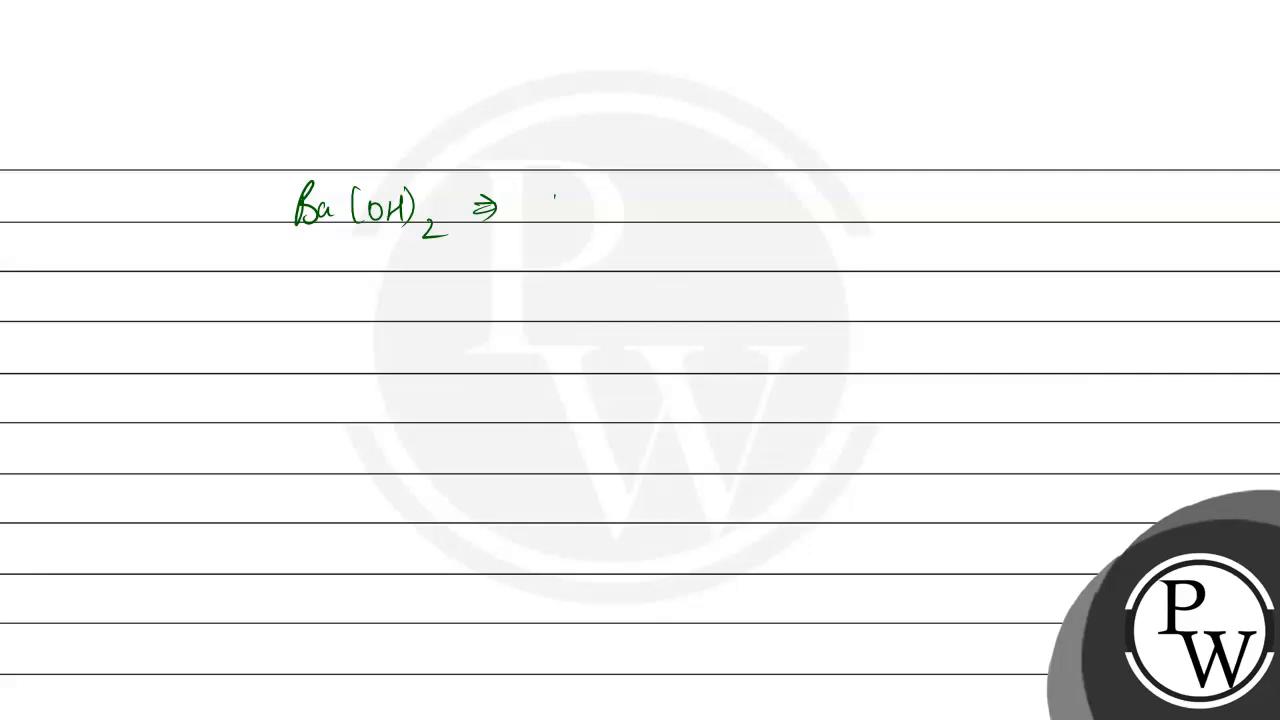
text(higher)
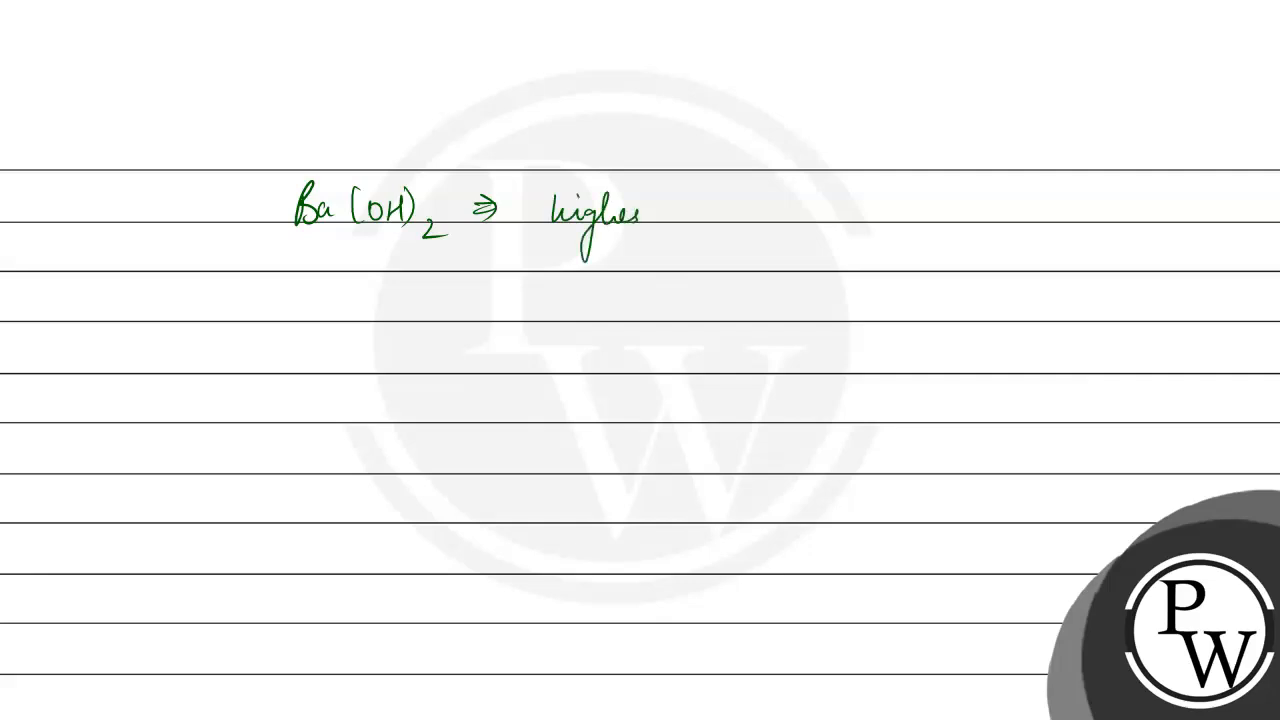